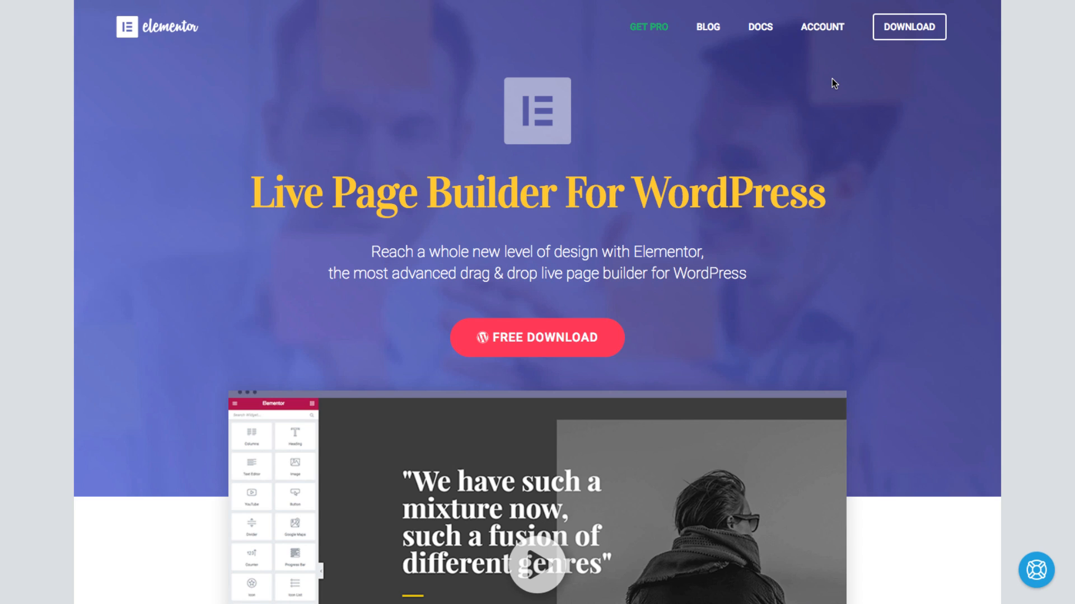
mouse_move(821, 27)
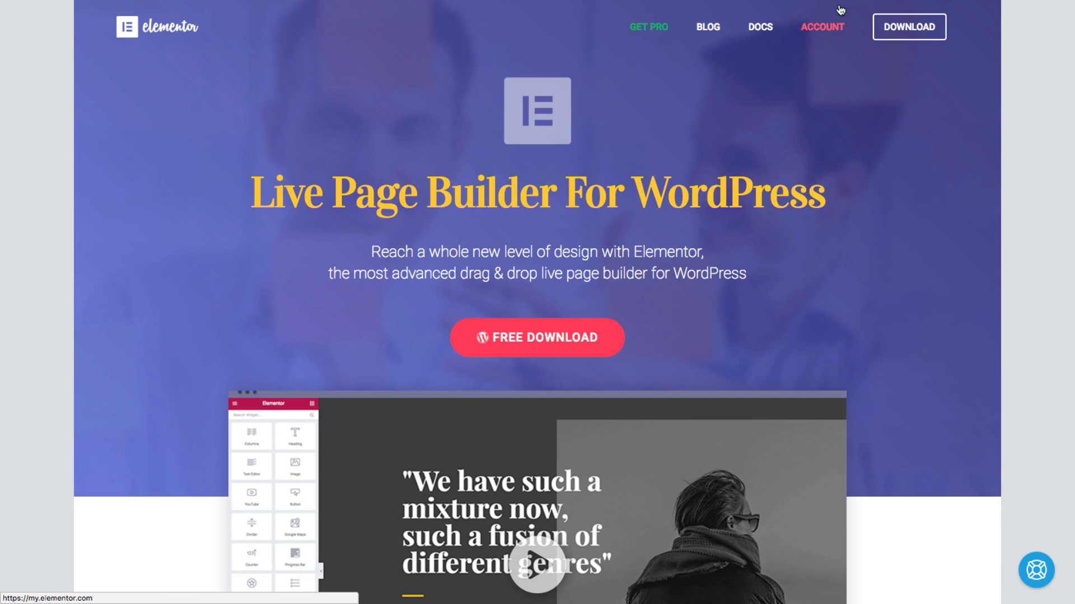
mouse_move(823, 26)
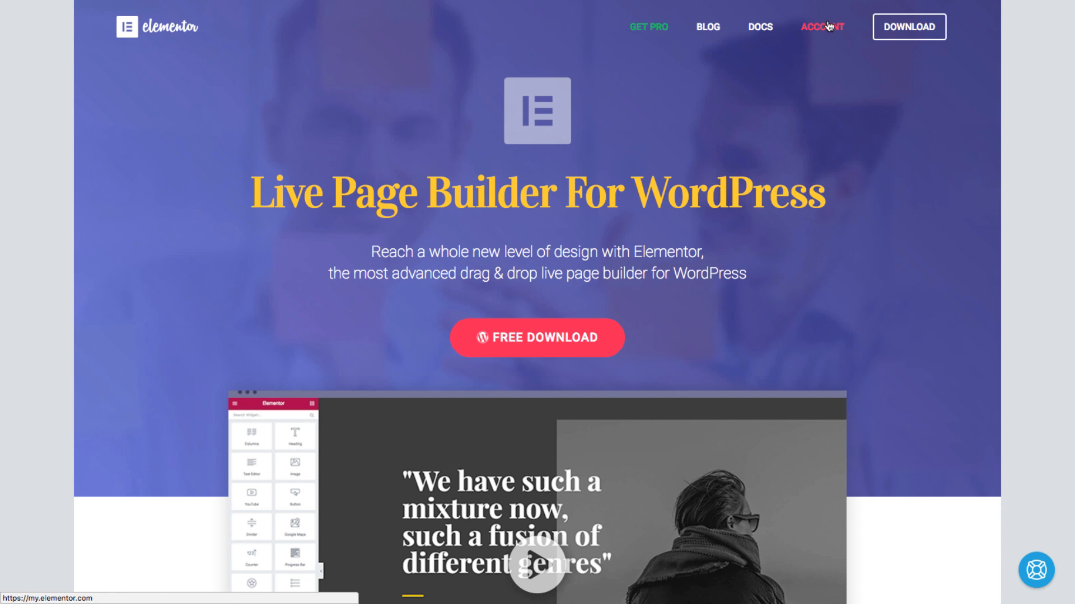
- Sign in to the Elementor account as user 'demo' to reach the My Account page
left_click(822, 27)
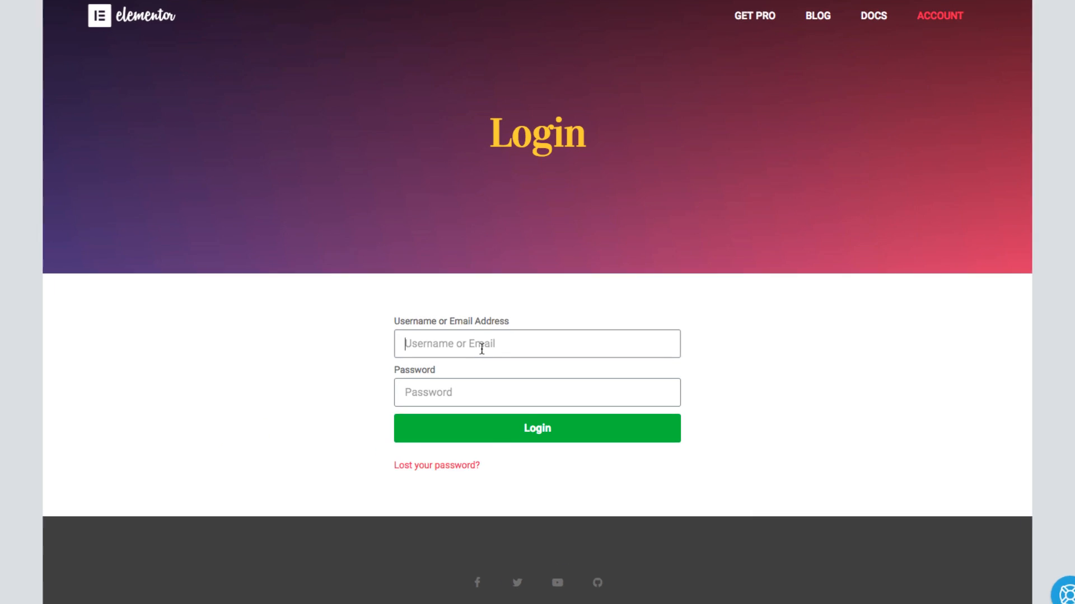
type("demo")
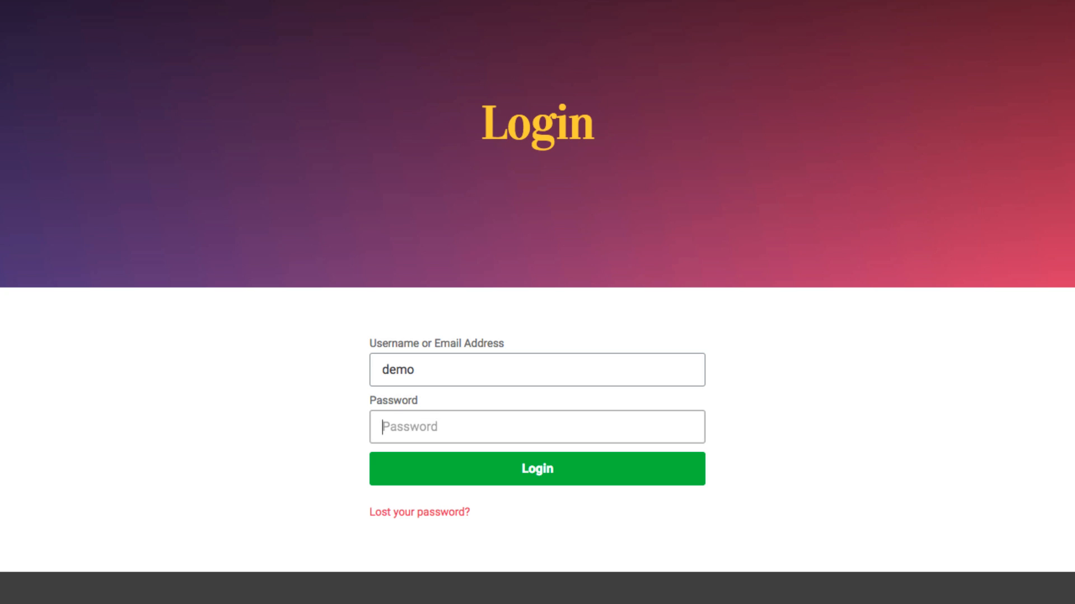
type("password")
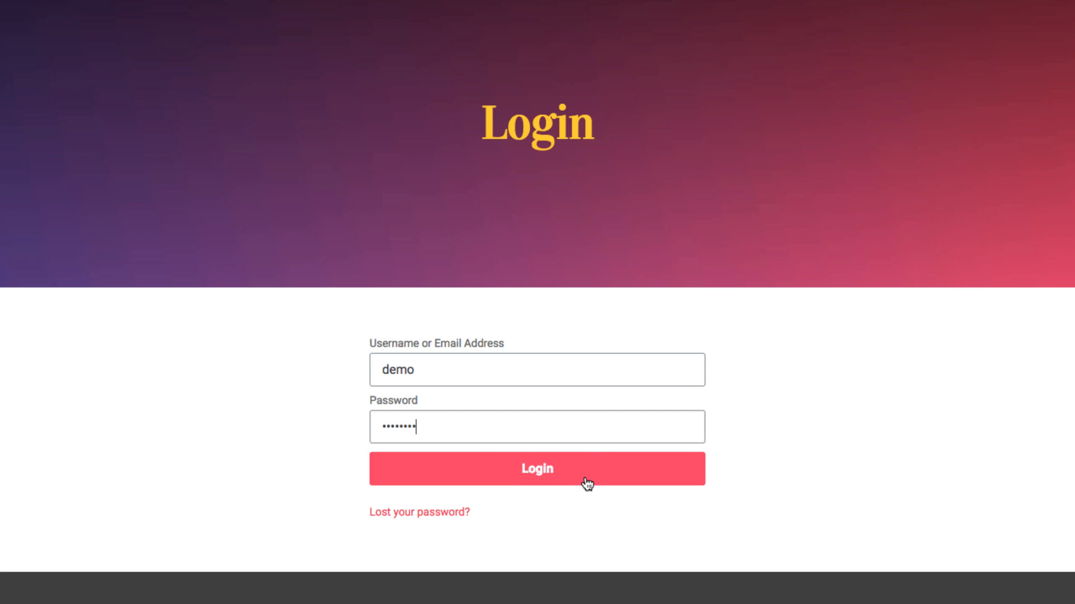
left_click(536, 469)
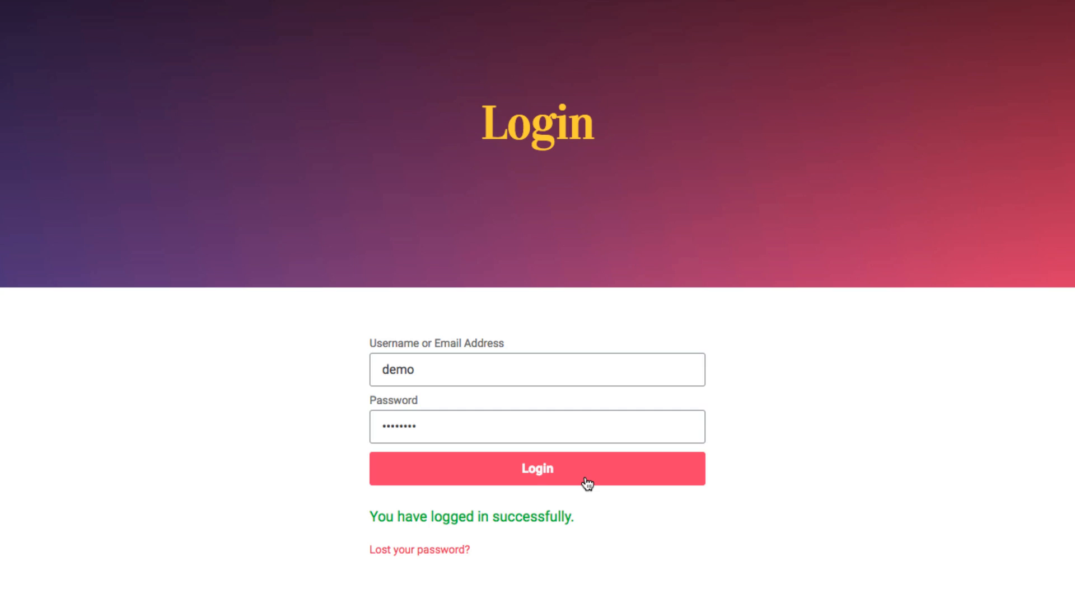
left_click(537, 469)
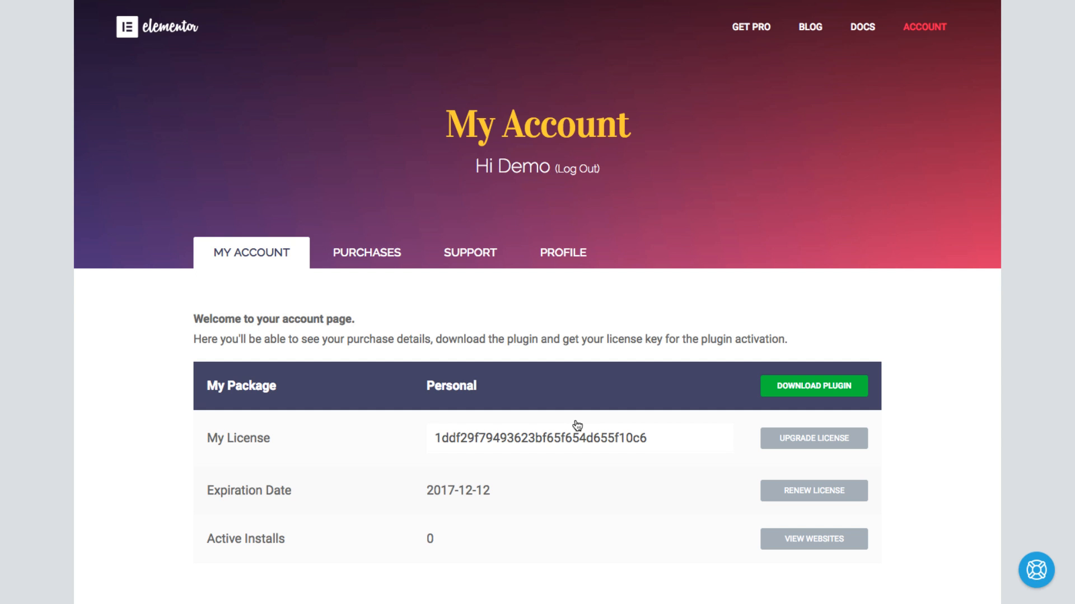
mouse_move(765, 418)
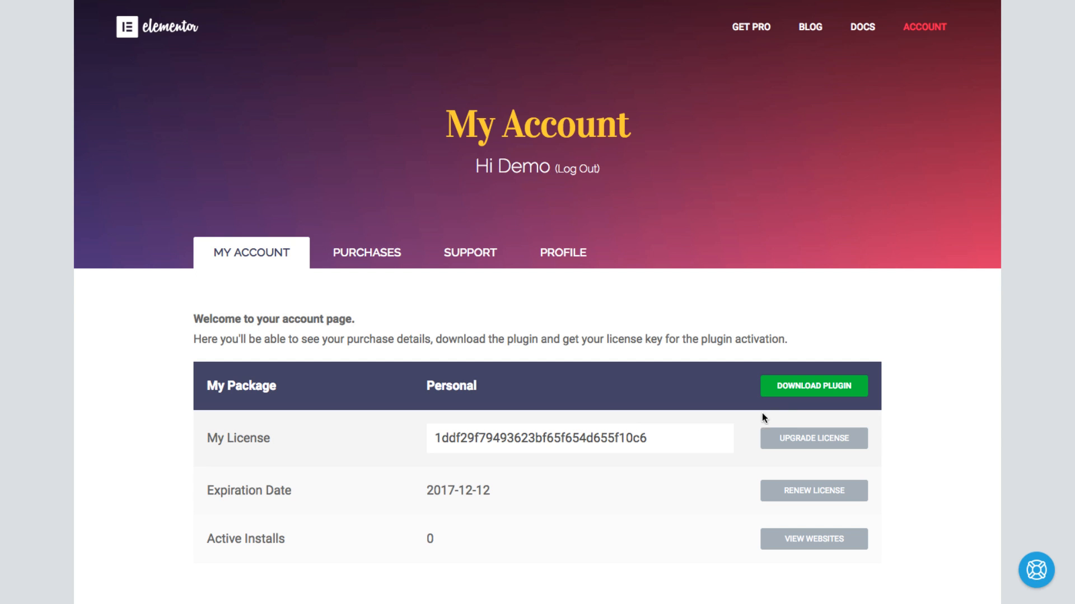
mouse_move(813, 386)
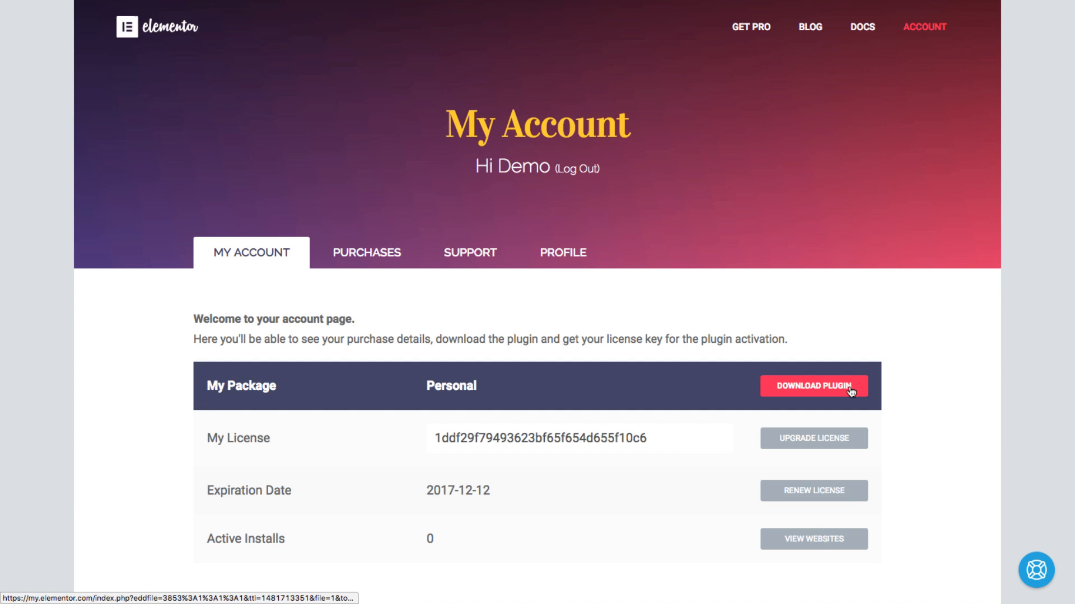
- Download elementor-pro-1.0.0.zip via Download Plugin on the My Account page
left_click(814, 387)
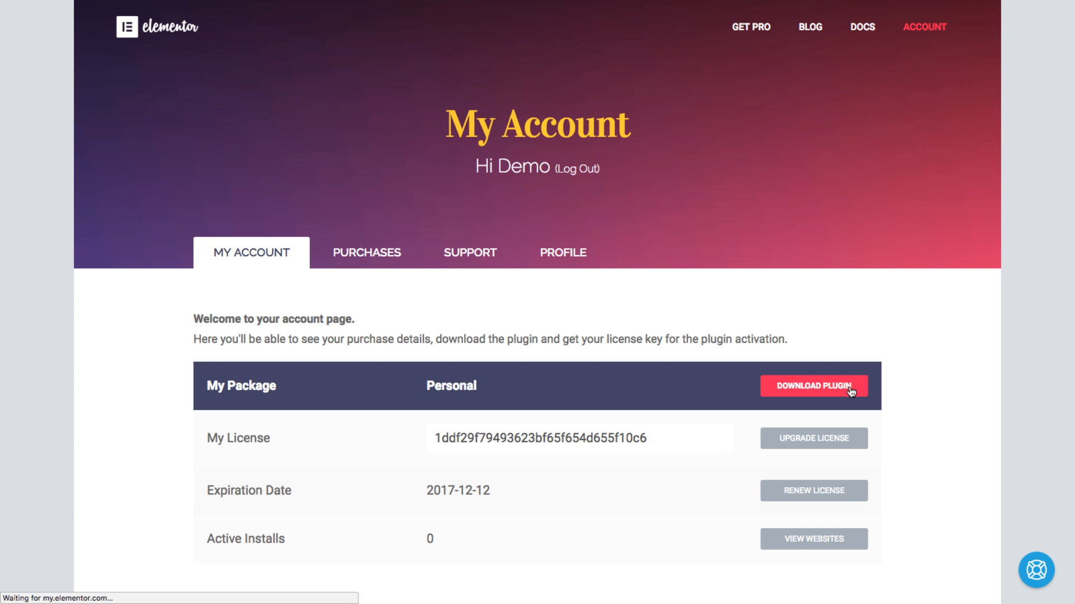
left_click(814, 386)
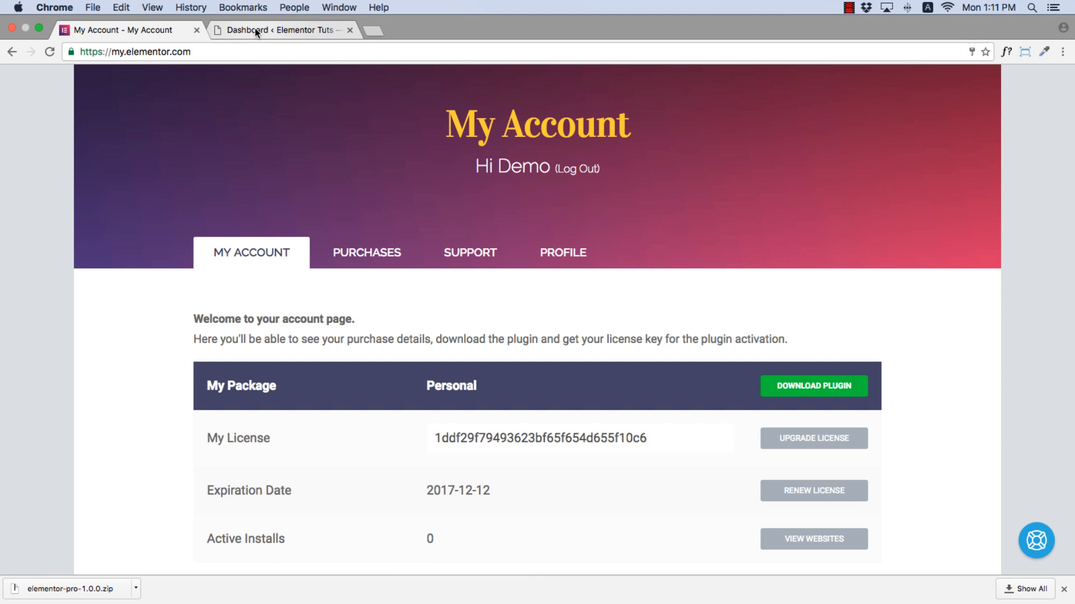
- In WordPress Add Plugins > Upload Plugin, choose elementor-pro-1.0.0.zip as the file to install
left_click(274, 31)
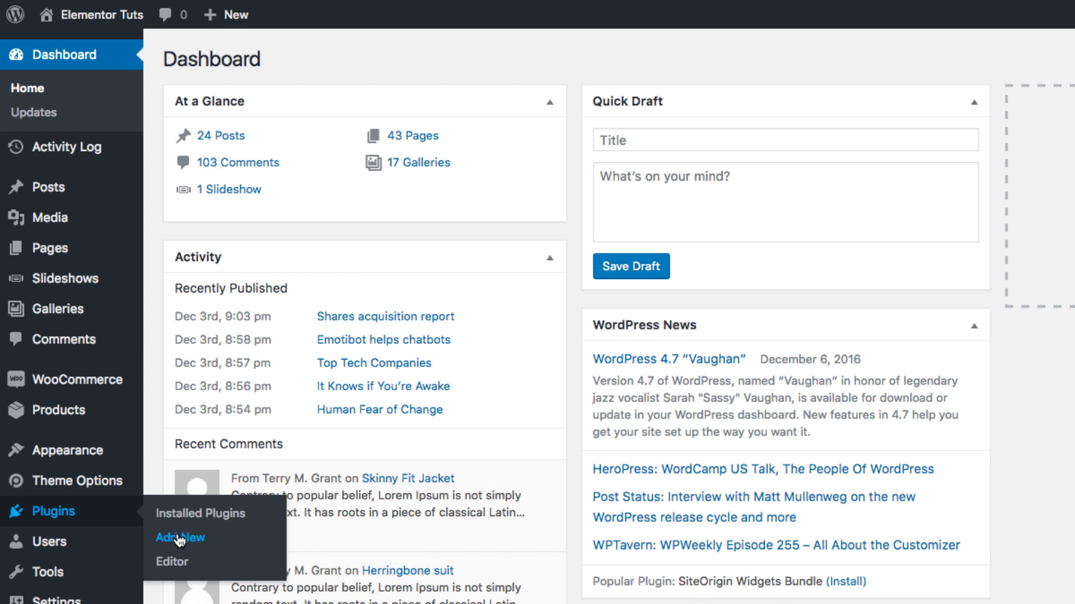
left_click(179, 537)
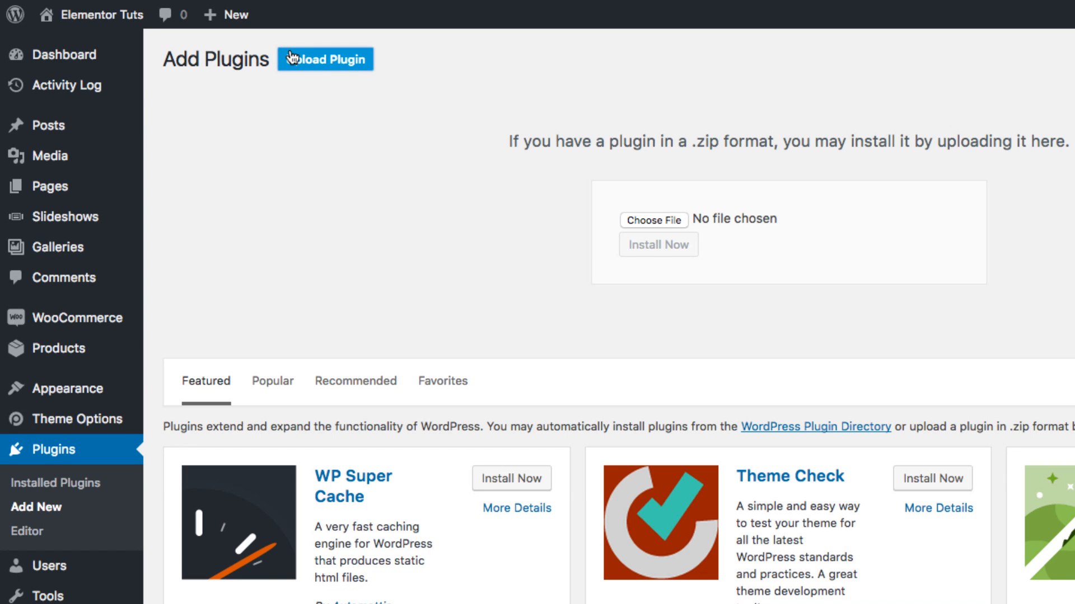
left_click(653, 220)
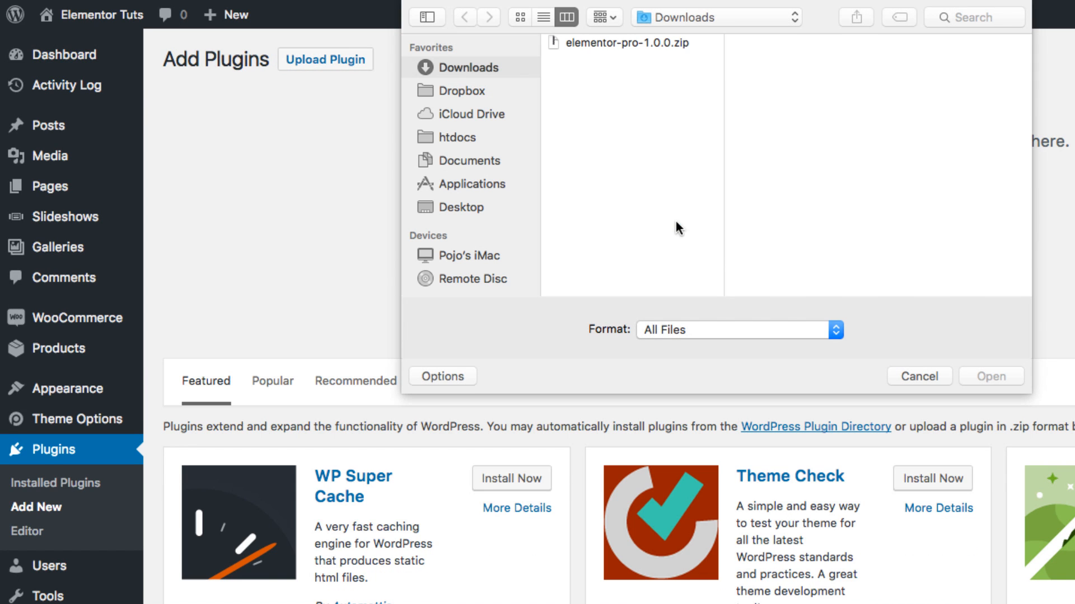
left_click(623, 41)
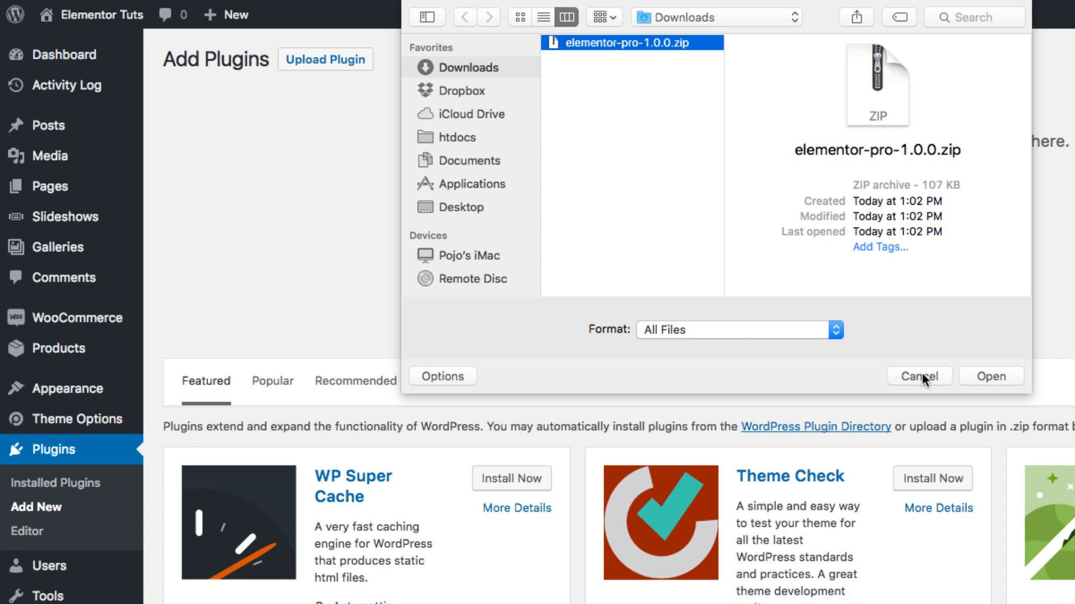
left_click(990, 377)
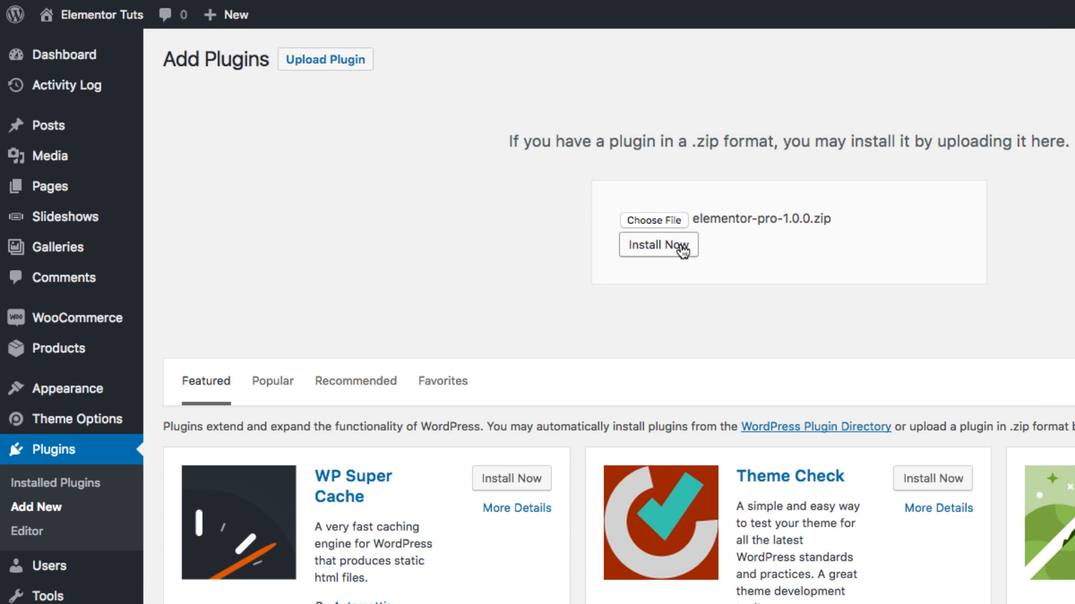
- Install and activate Elementor Pro 1.0.0, then fetch the license key from My Account and return to WordPress
left_click(657, 245)
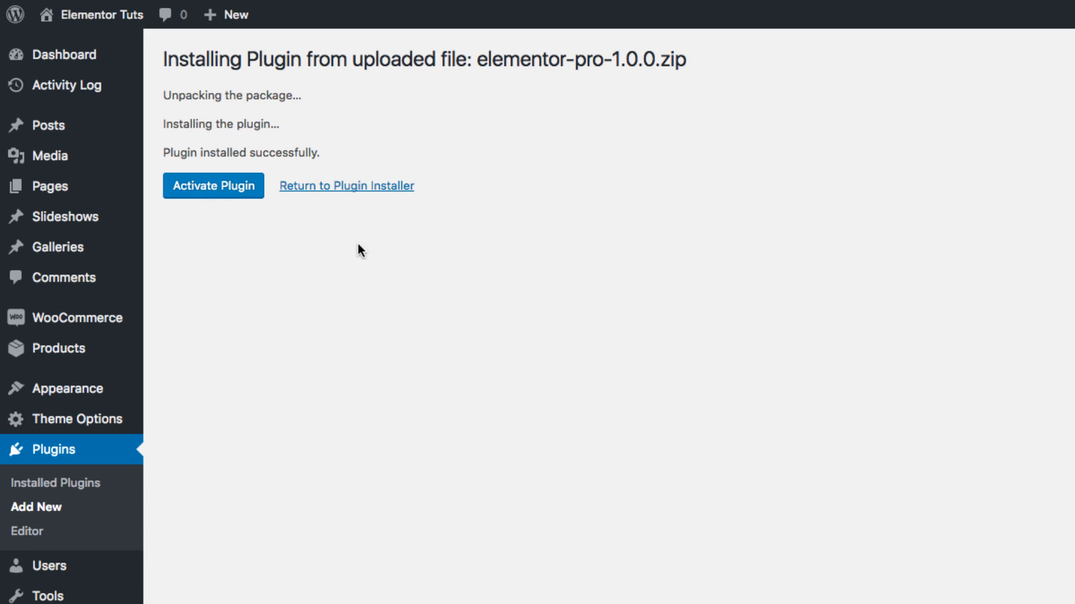
left_click(212, 186)
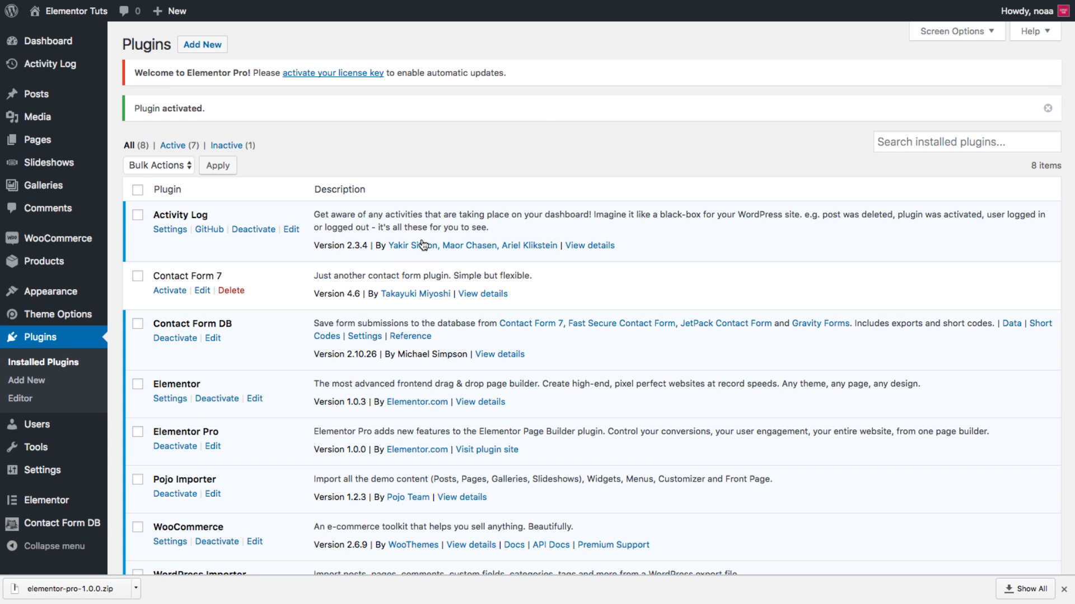
left_click(122, 29)
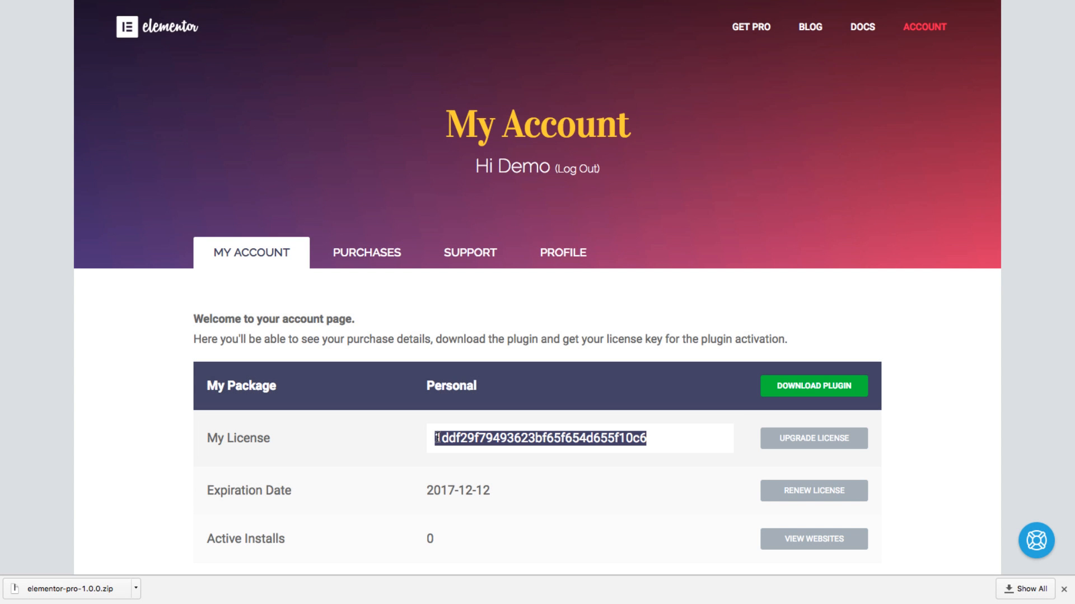
left_click(275, 31)
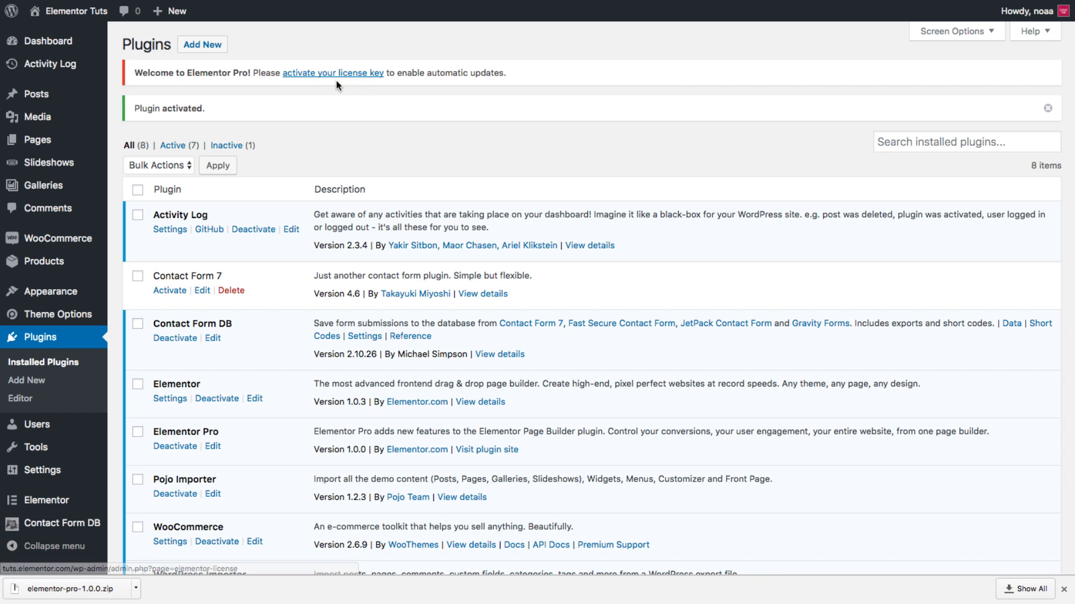
scroll("down", 3)
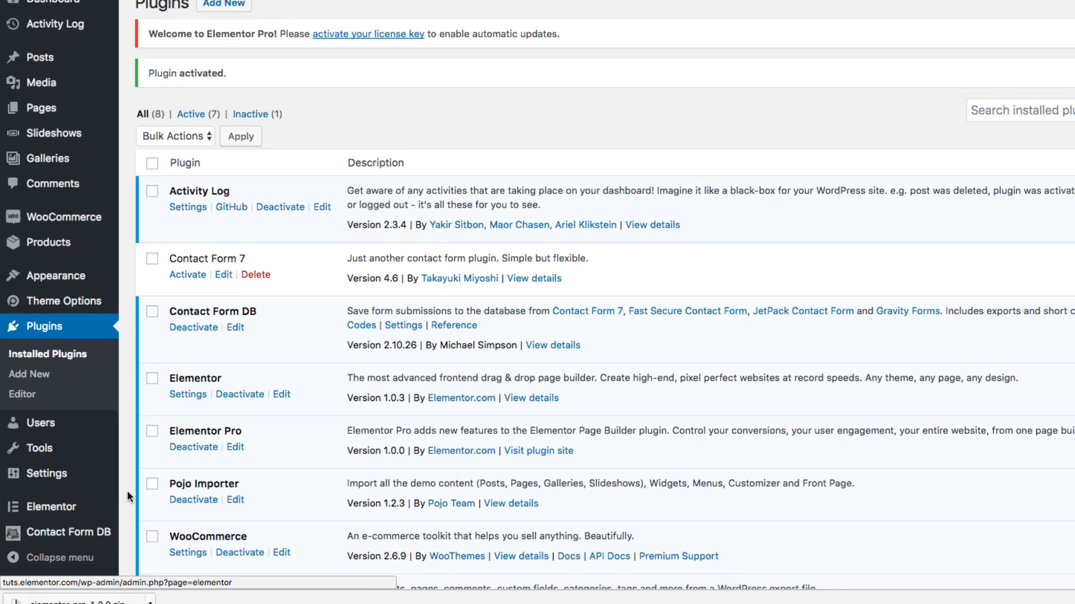
left_click(51, 506)
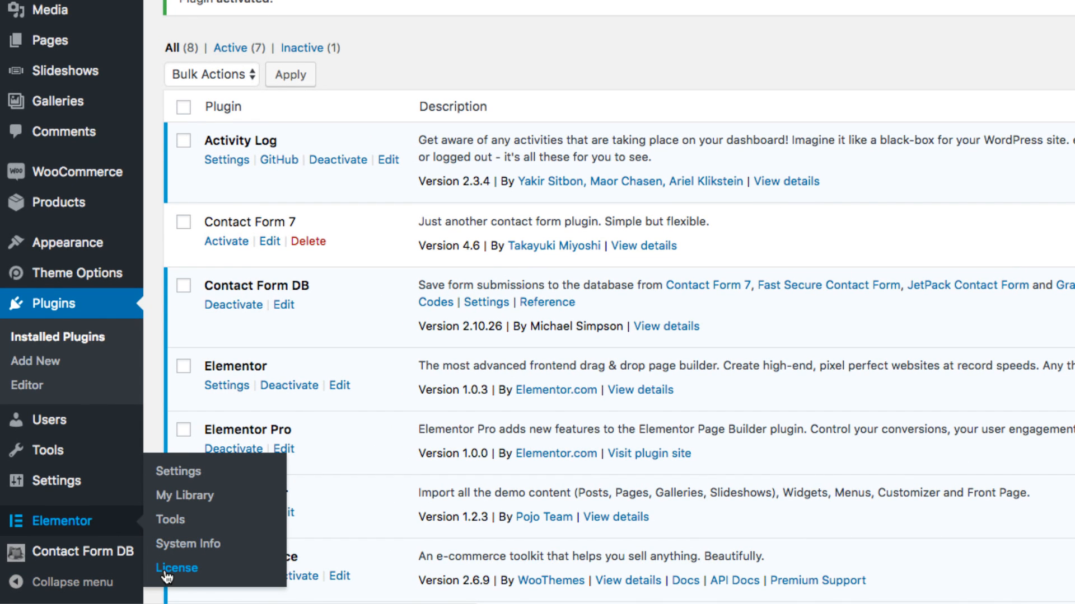
left_click(176, 568)
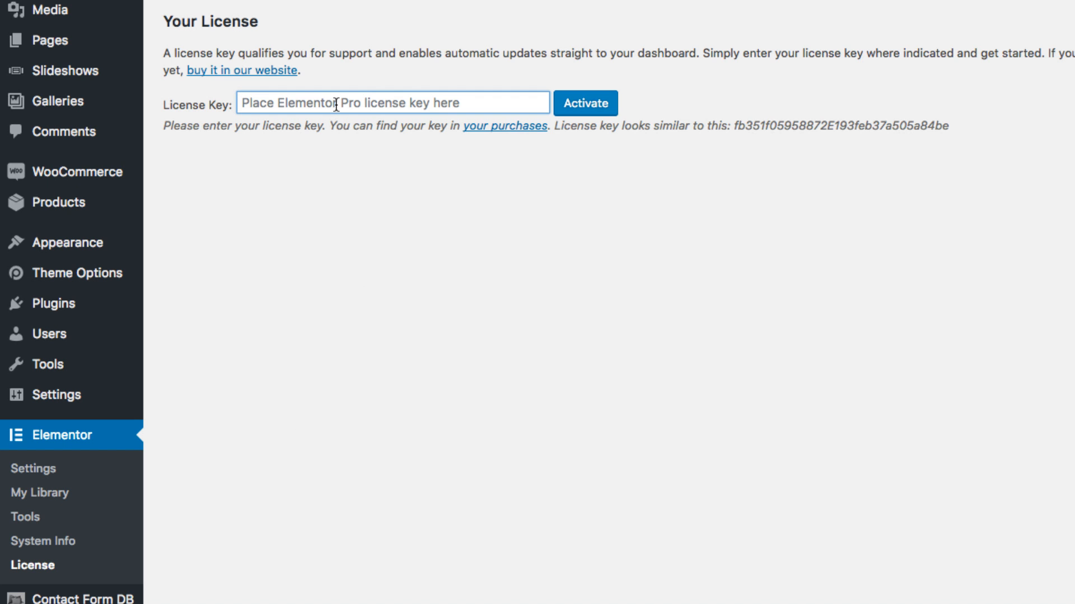
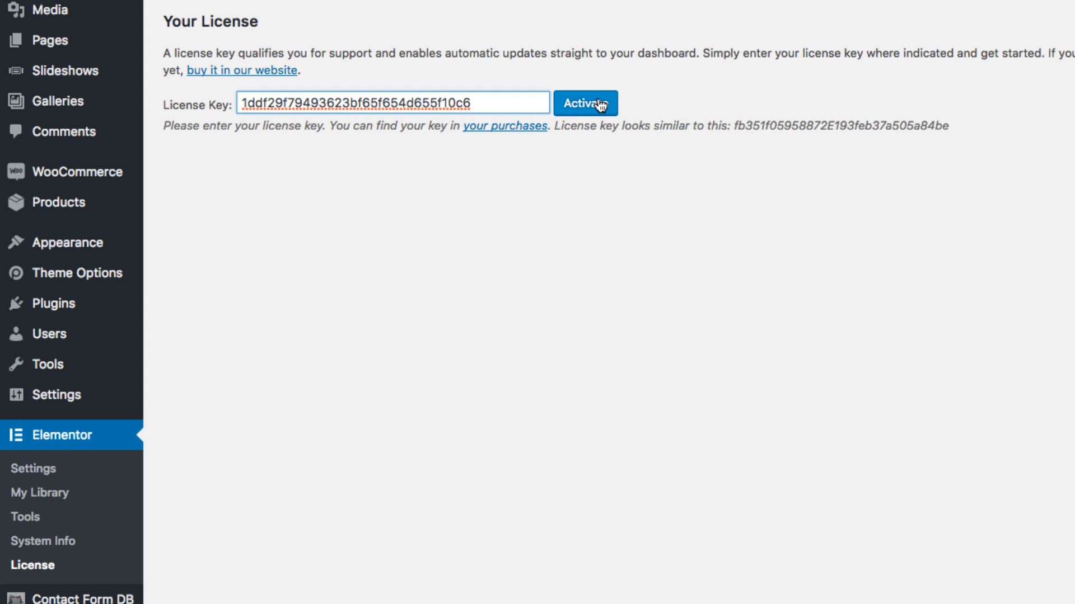
left_click(584, 103)
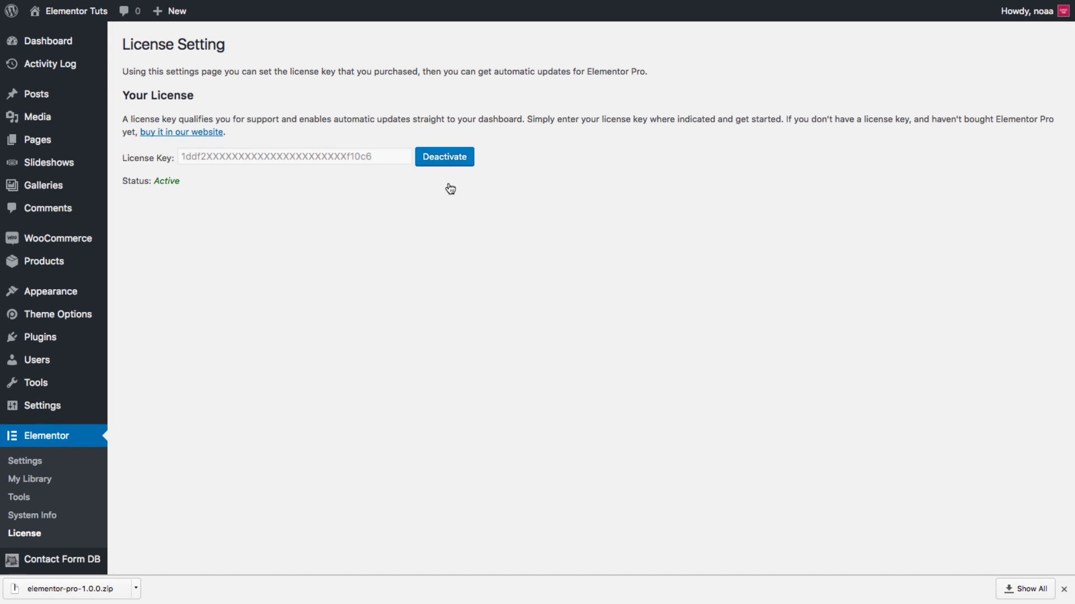
mouse_move(439, 189)
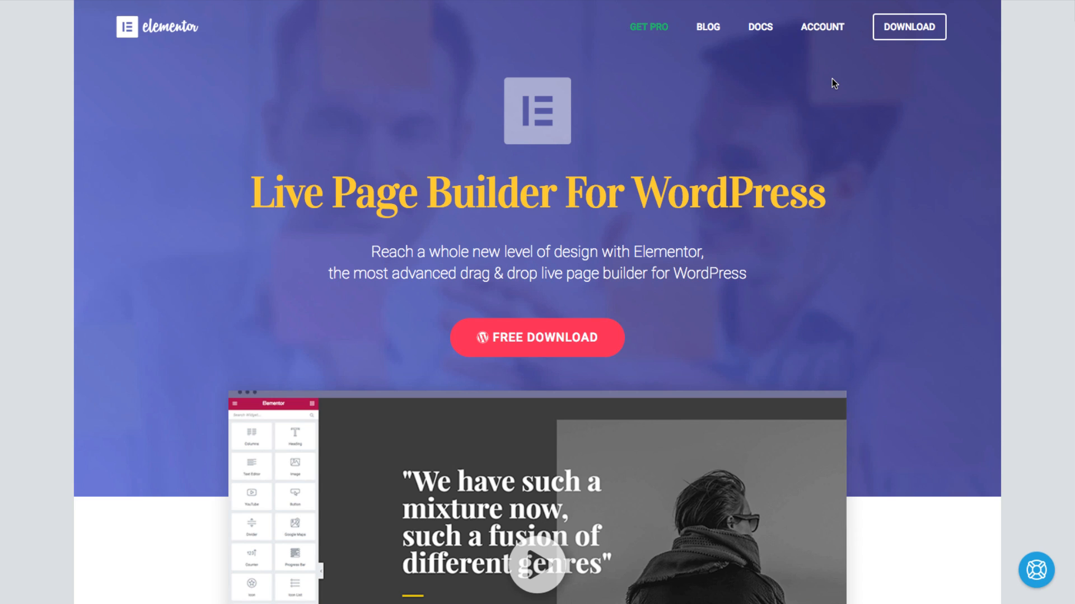
mouse_move(759, 27)
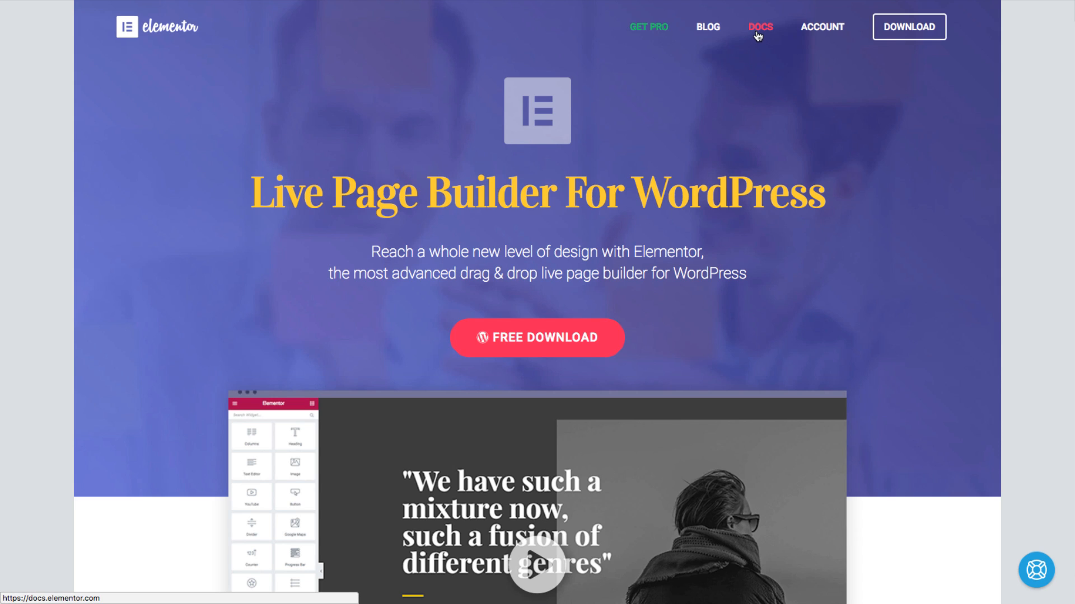
- Go to the Elementor Docs home with its Getting Started and FAQ categories
left_click(760, 27)
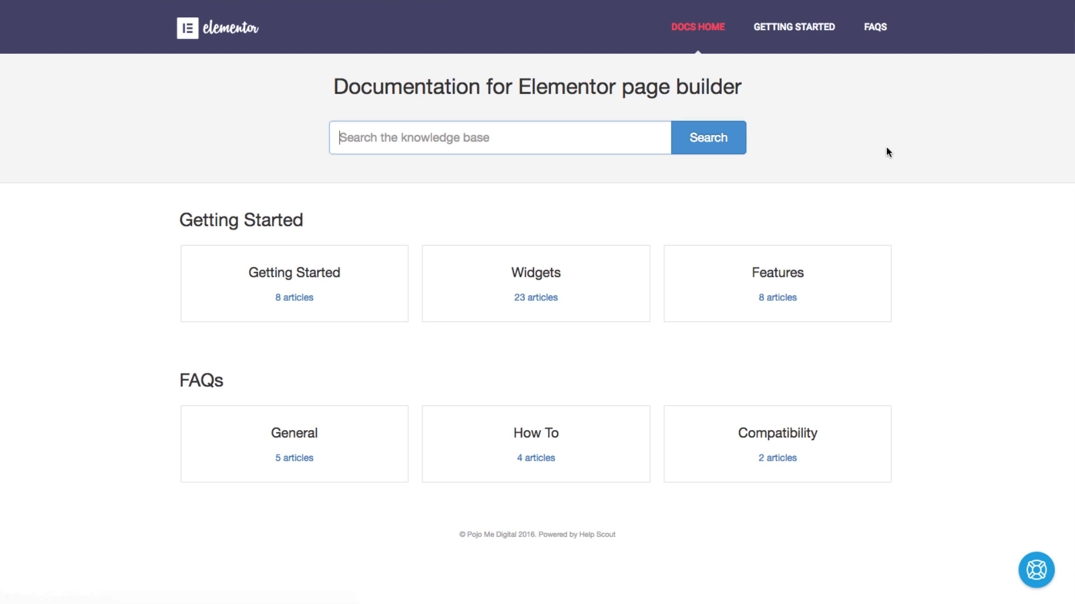